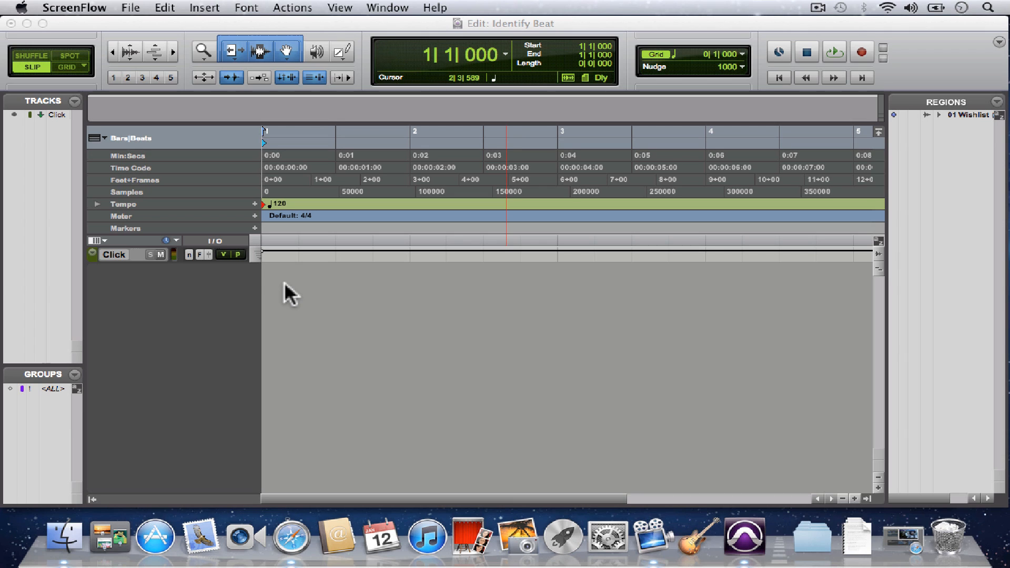
mouse_move(928, 142)
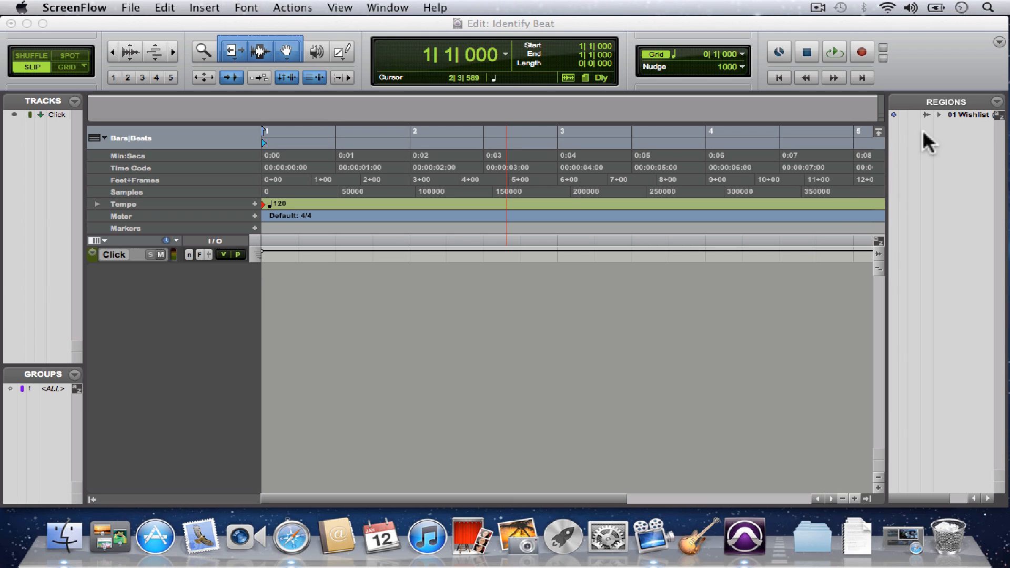
mouse_move(956, 125)
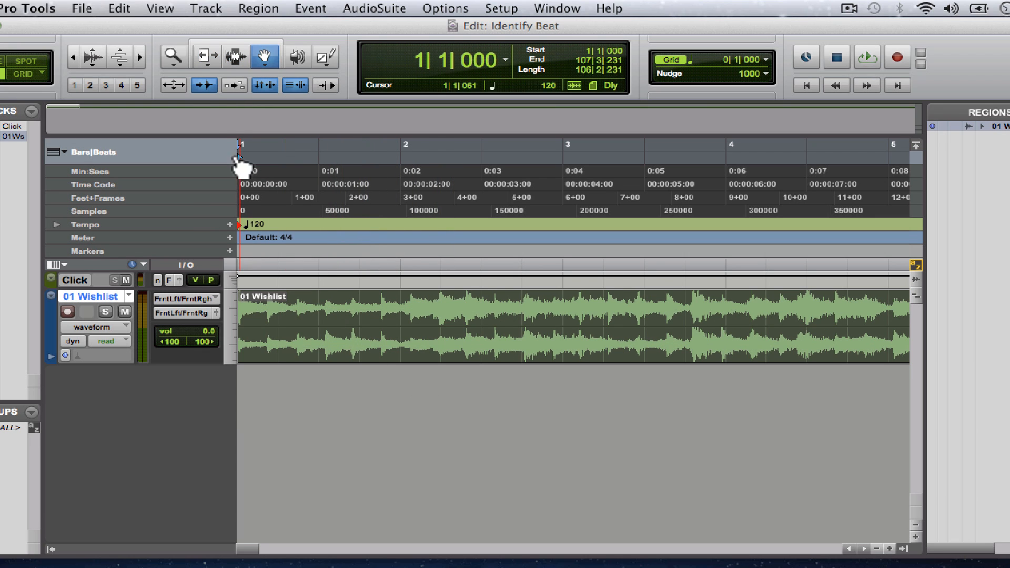
Return playback to bar 1 and choose the Selector tool for time-range selection
left_click(234, 55)
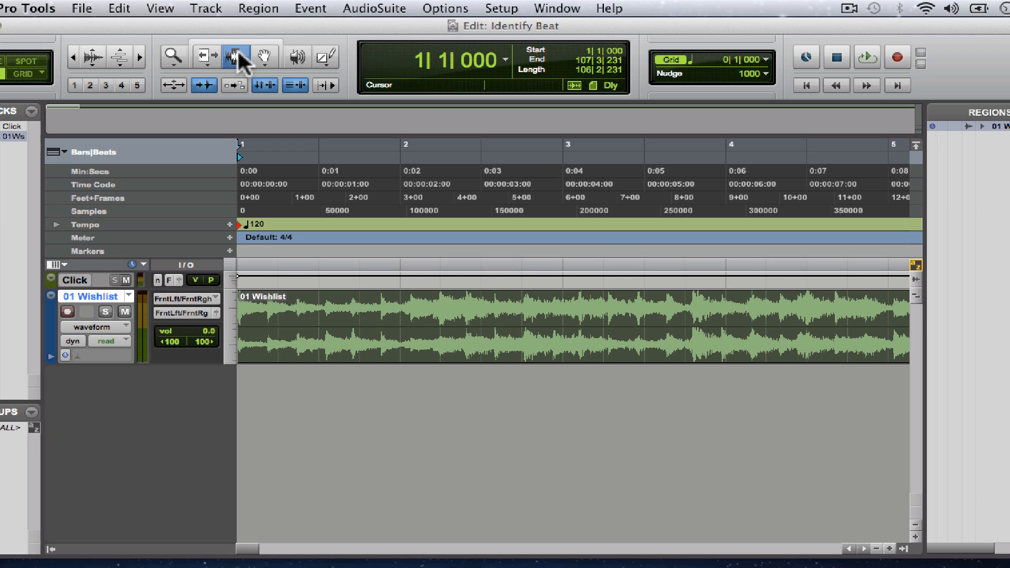
mouse_move(233, 57)
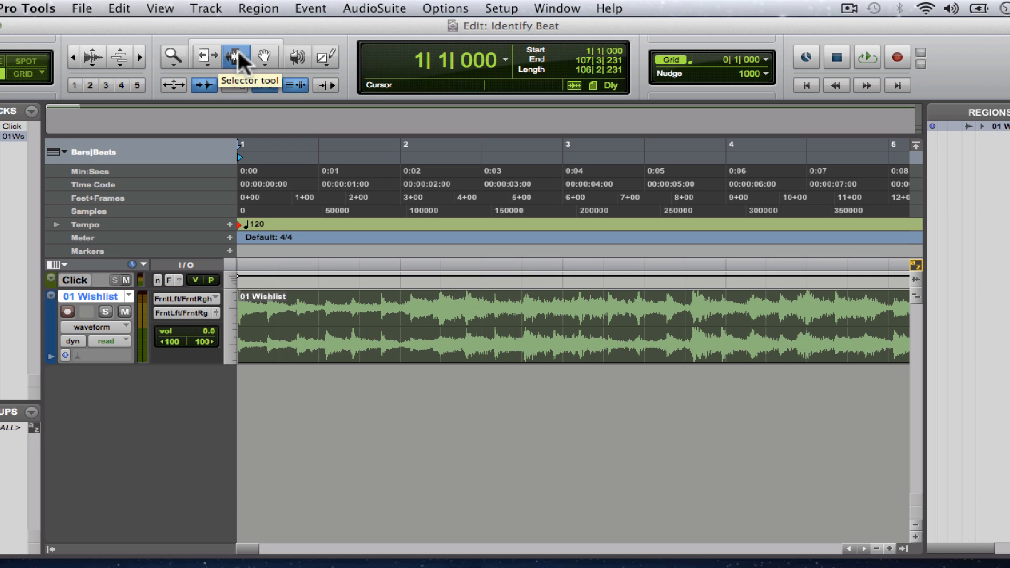
left_click(866, 57)
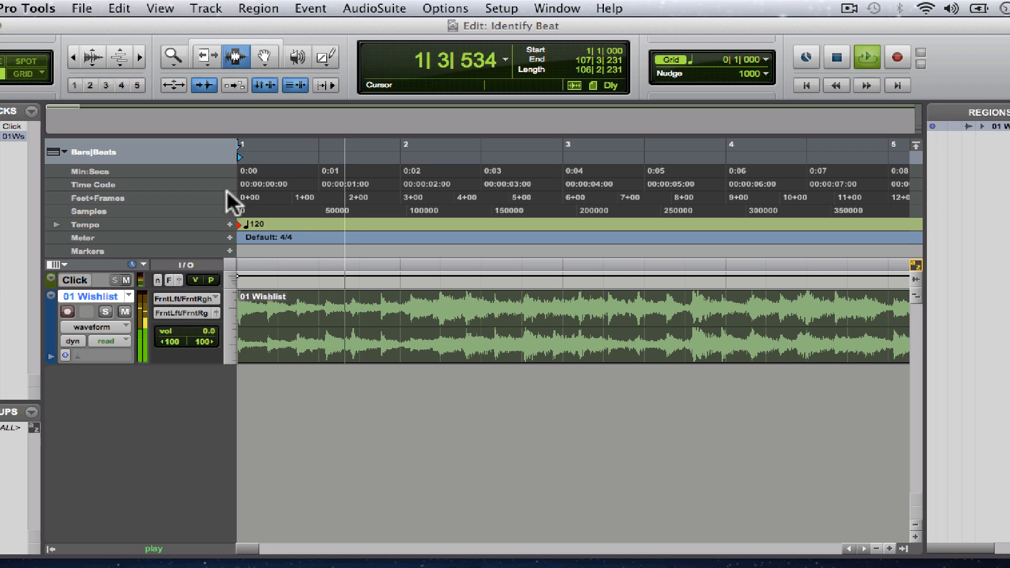
left_click(125, 280)
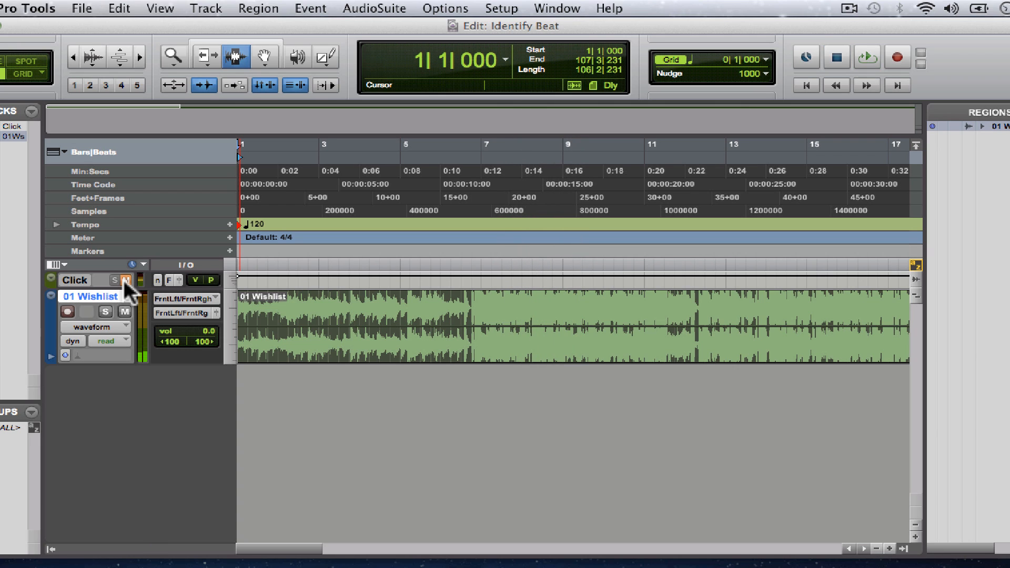
Mute the Click track and mark the section change in '01 Wishlist' at 6|3|589
left_click(467, 335)
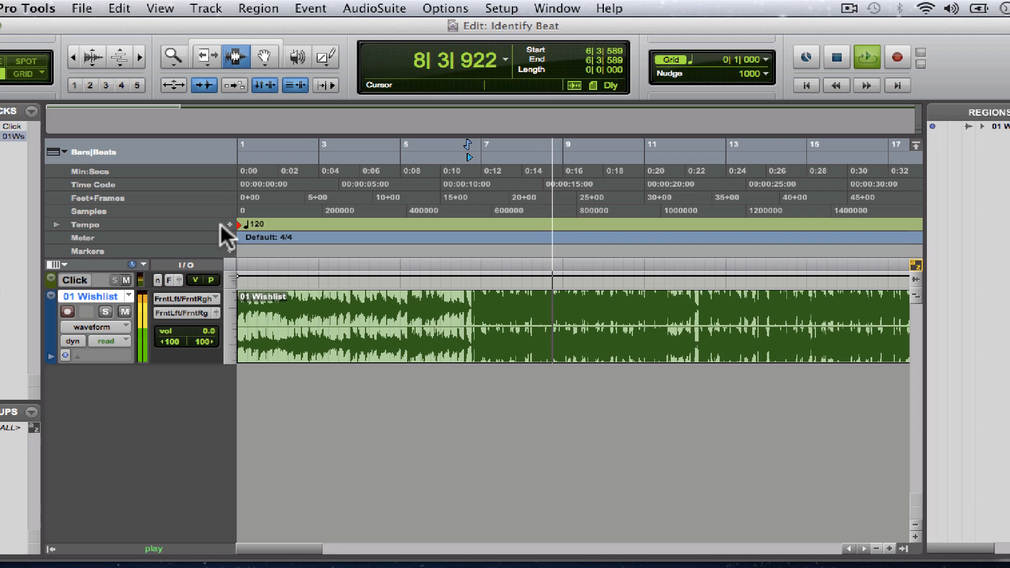
left_click(398, 303)
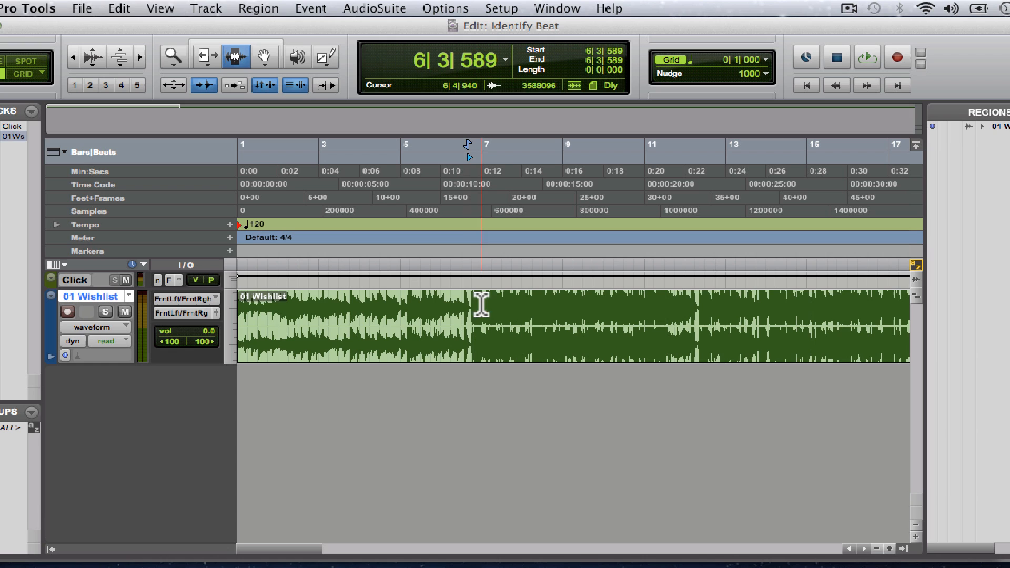
left_click(472, 322)
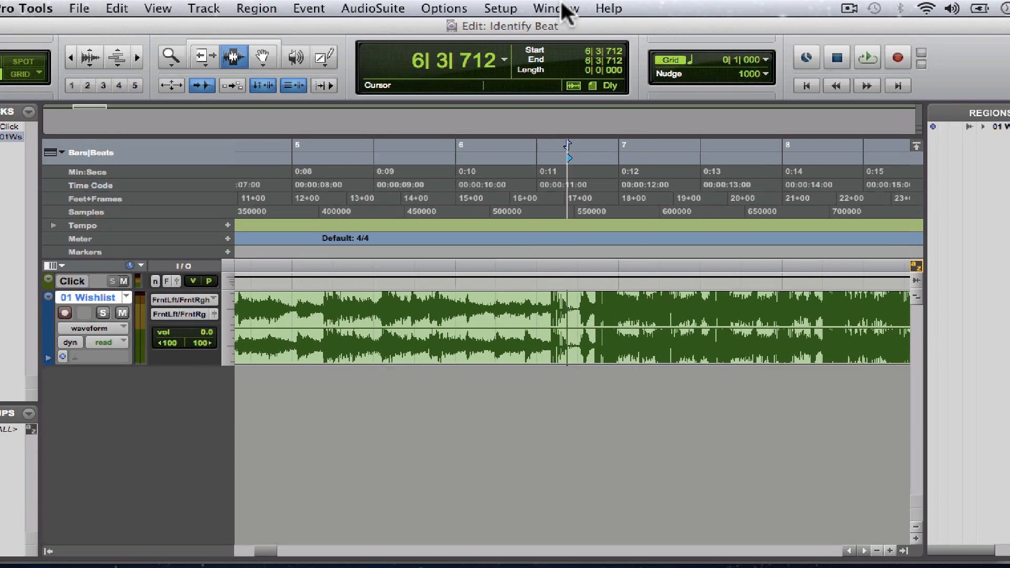
left_click(552, 8)
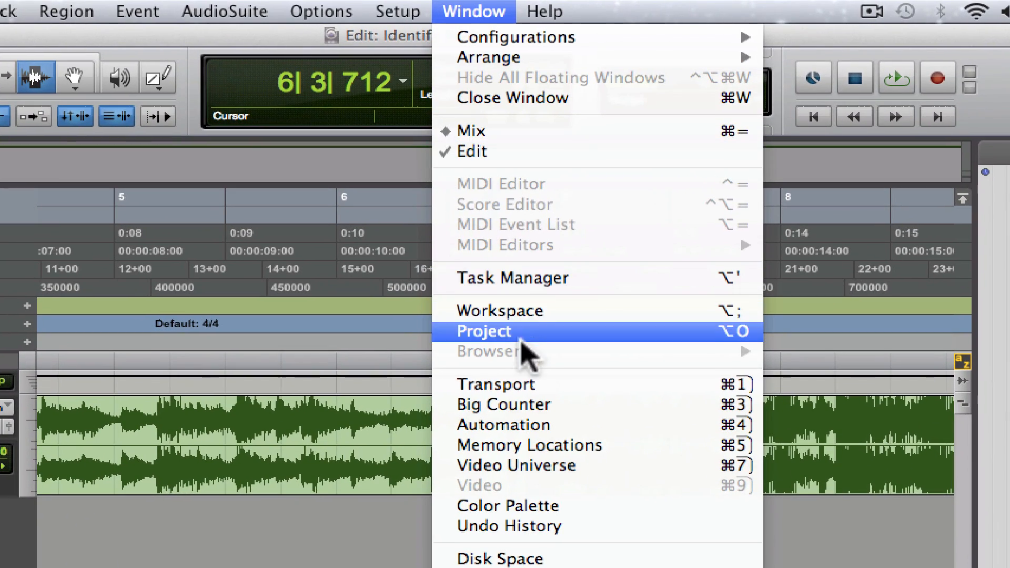
mouse_move(522, 384)
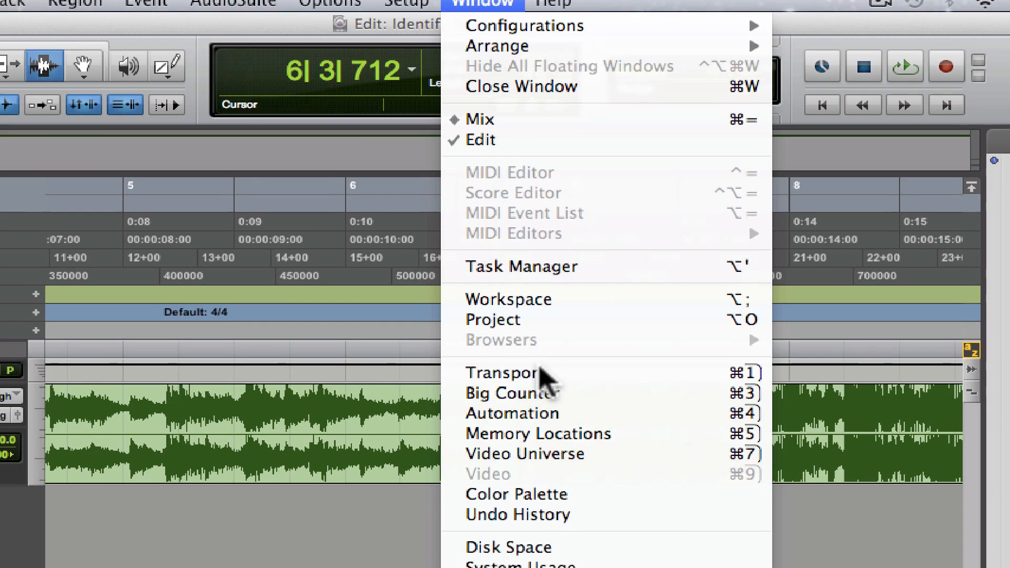
left_click(501, 373)
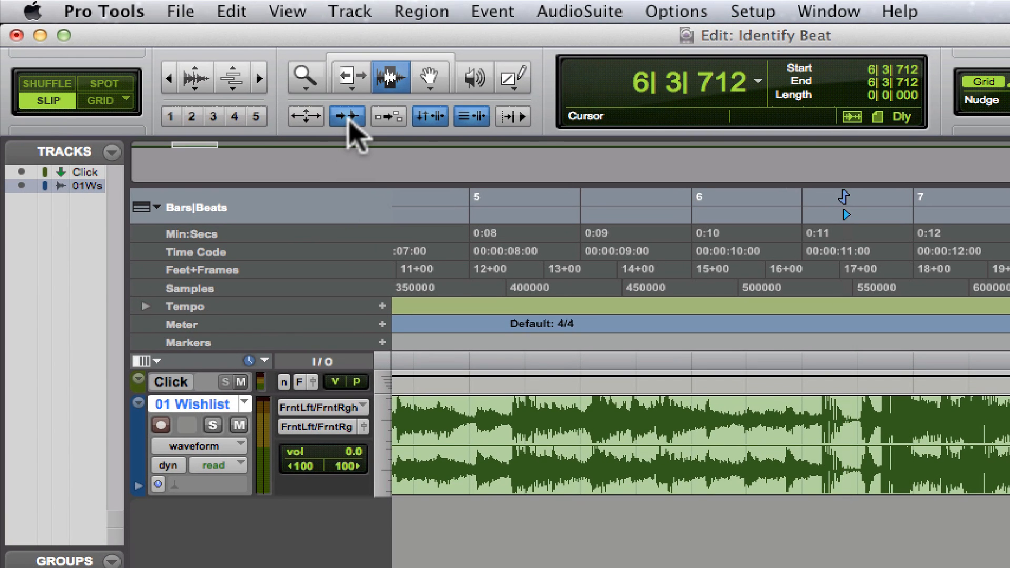
mouse_move(351, 133)
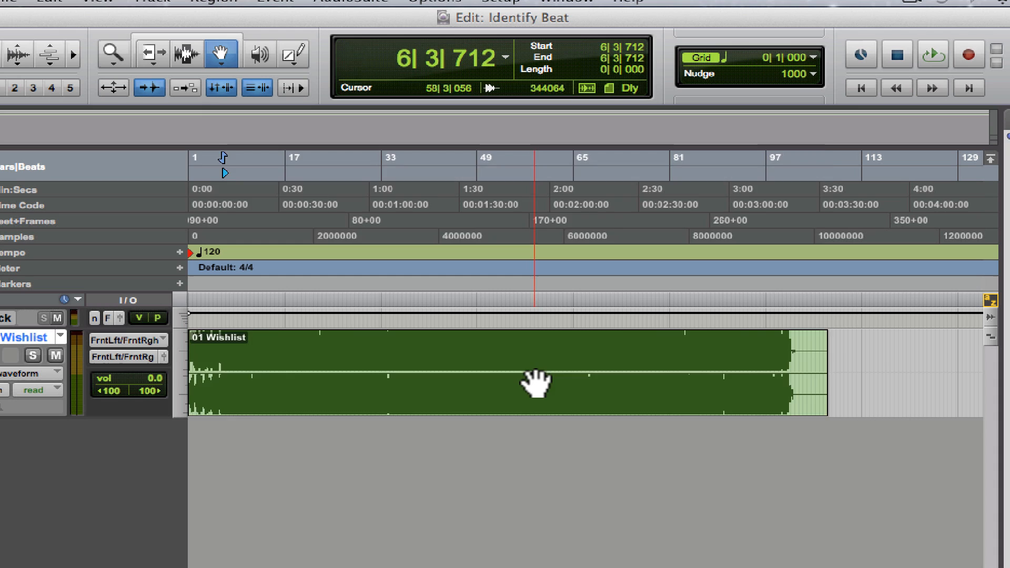
Duplicate the whole '01 Wishlist' region right after itself and return to the Selector tool
key("cmd+d")
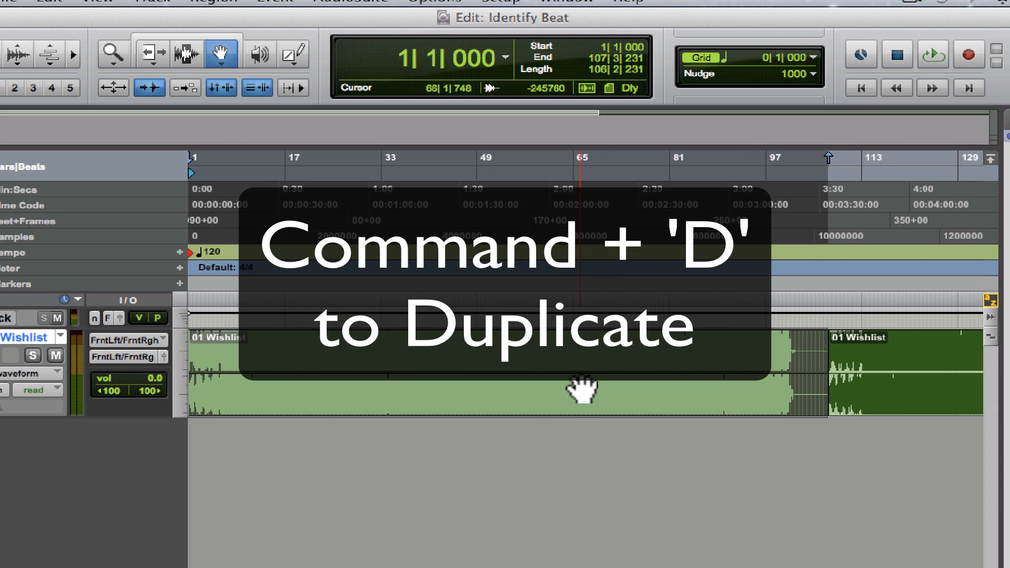
key("cmd+d")
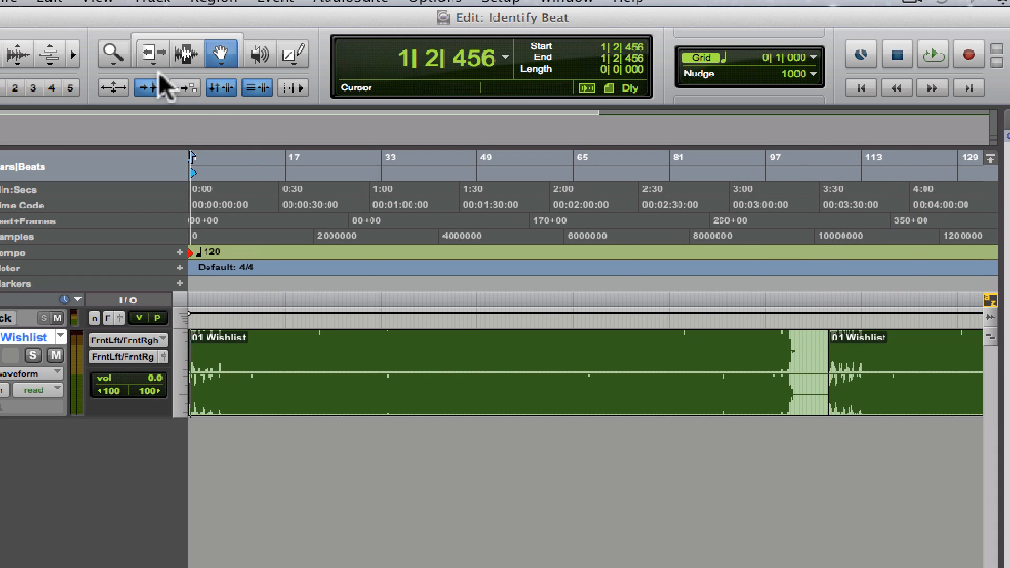
left_click(186, 53)
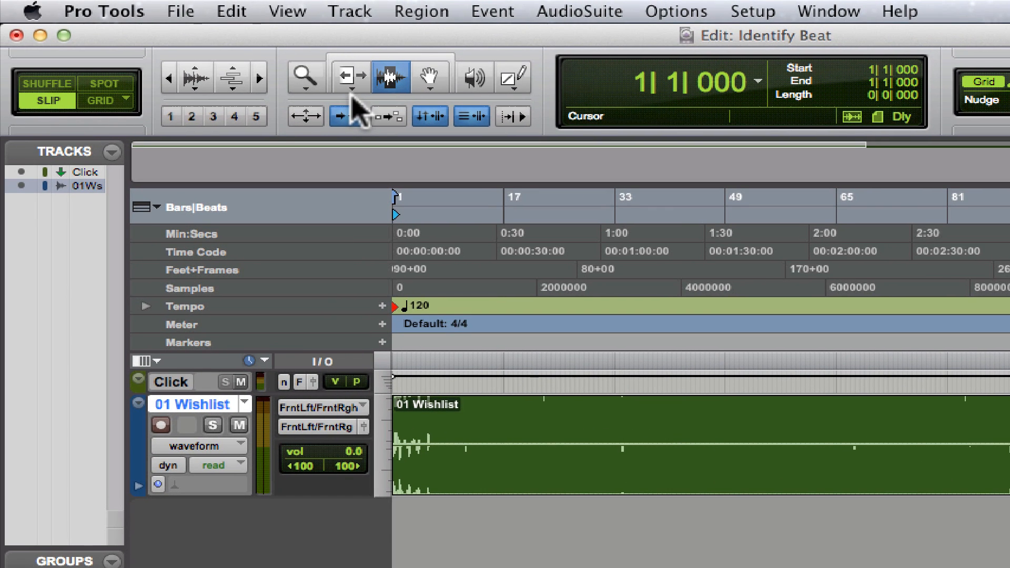
Toggle Tab to Transients and bring the insertion point back to the song start at 1|1|000
left_click(346, 115)
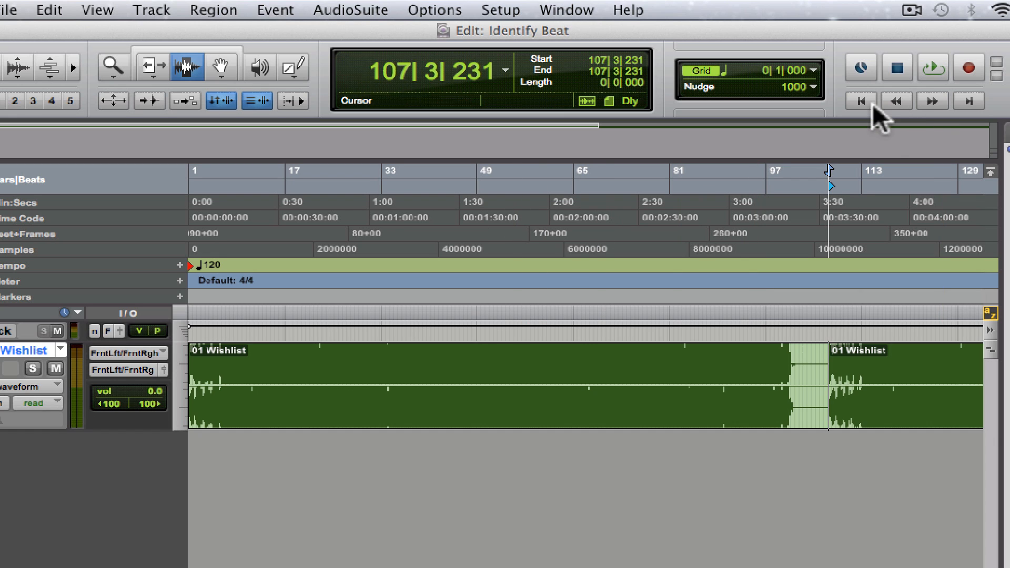
left_click(915, 234)
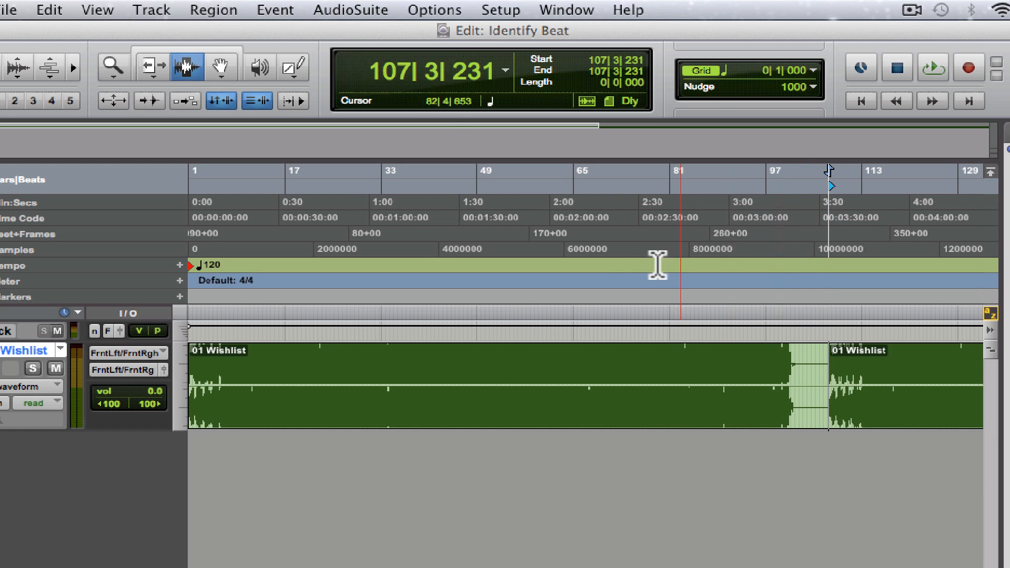
left_click(400, 200)
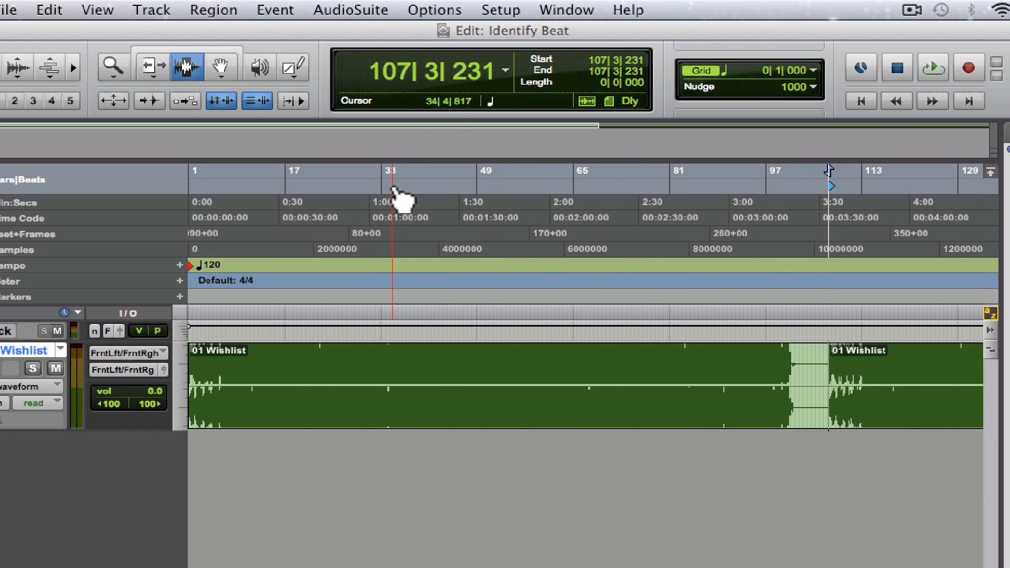
left_click(489, 367)
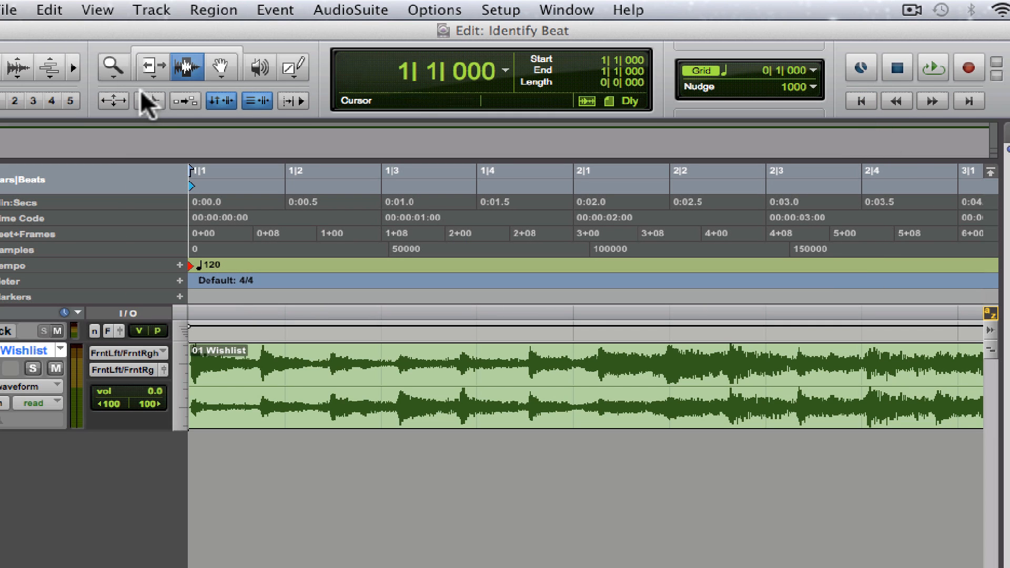
Turn Tab to Transients snapping back on
left_click(149, 101)
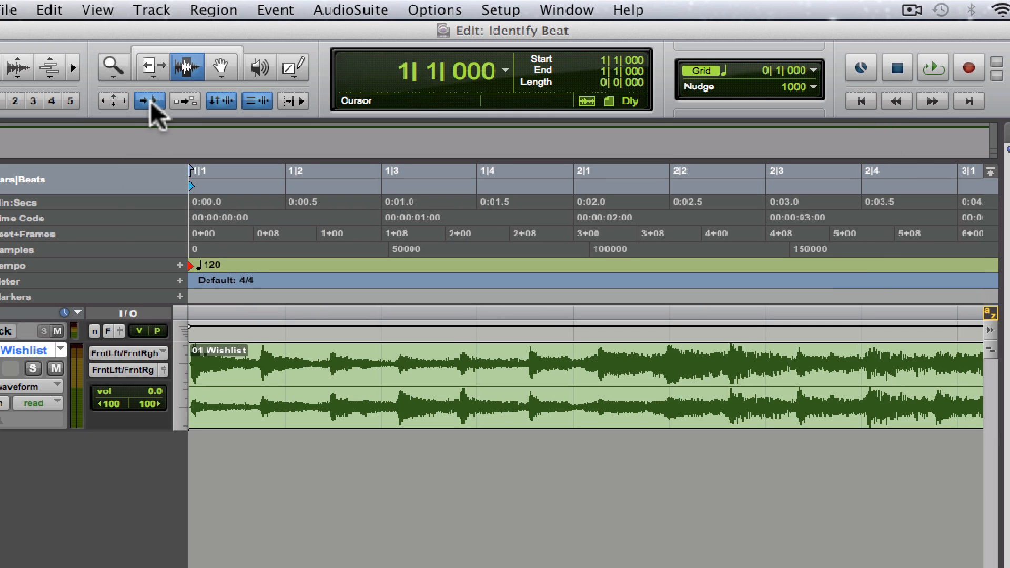
mouse_move(149, 101)
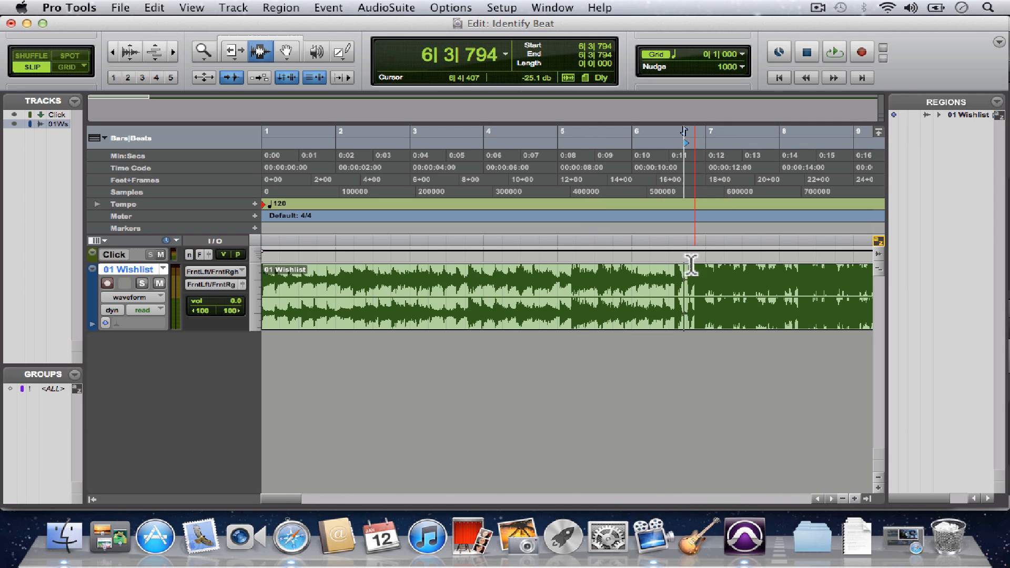
Audition the marked spot and set the edit point exactly on the phrase-start downbeat transient
left_click(834, 51)
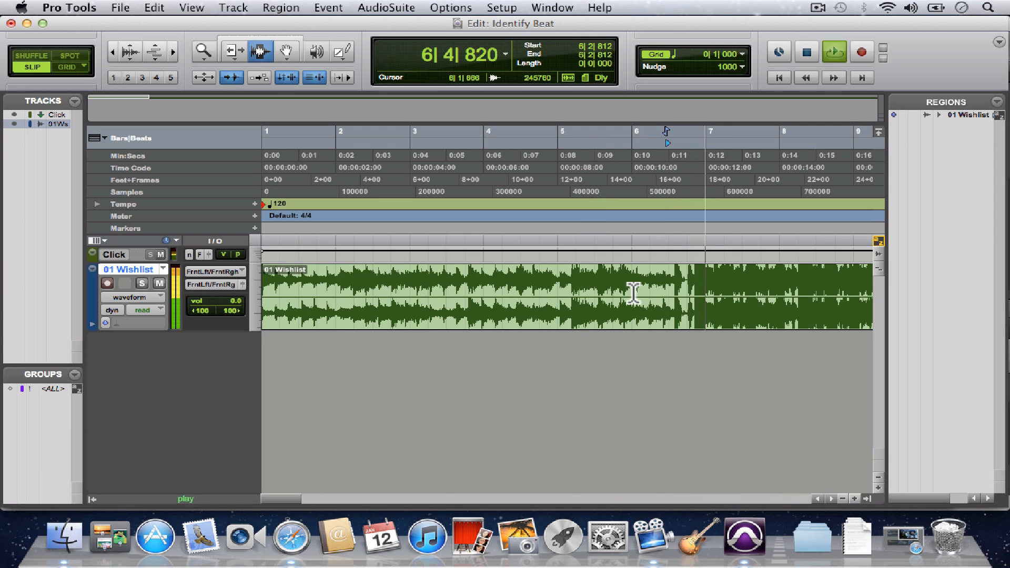
left_click(158, 254)
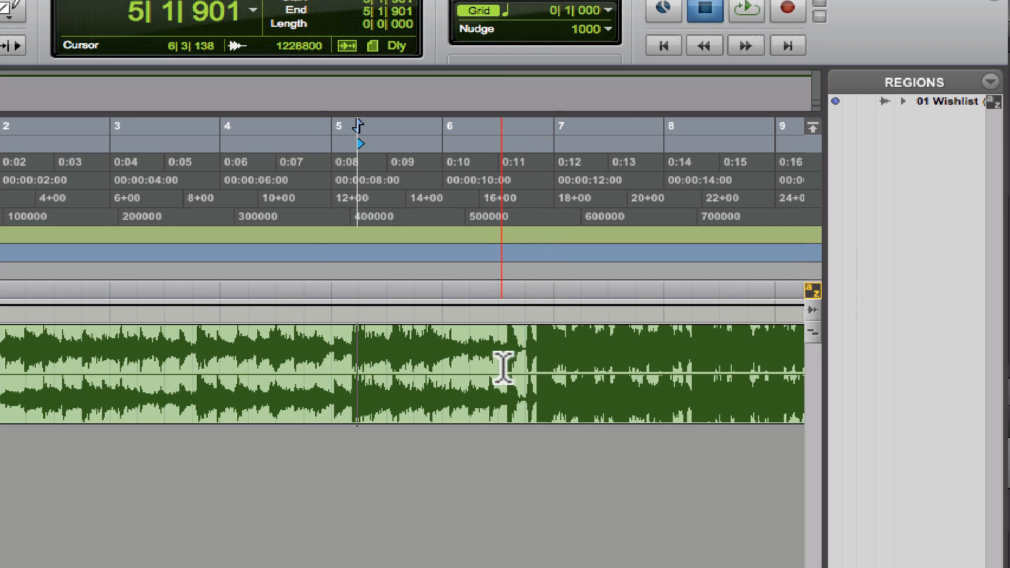
left_click(506, 371)
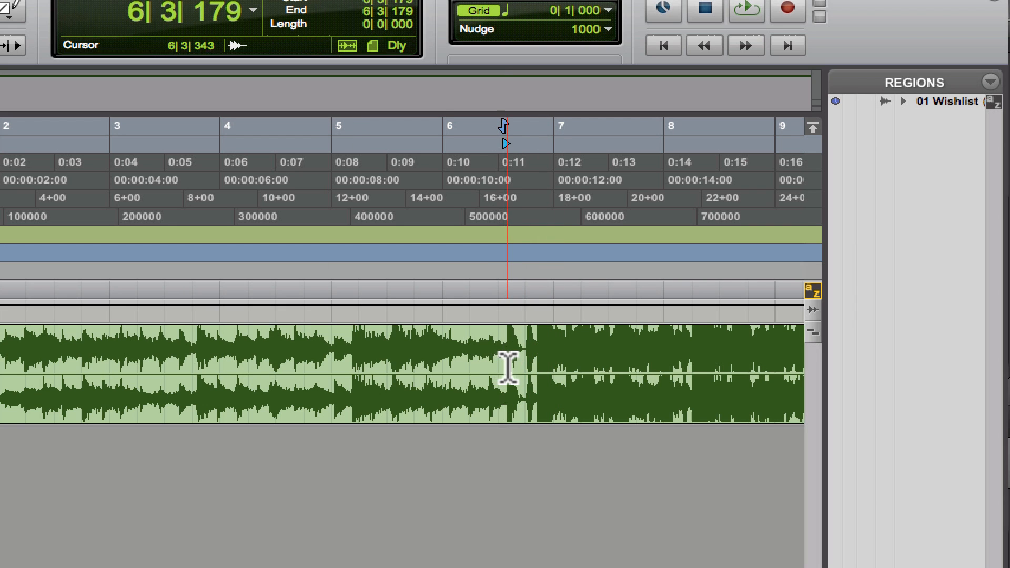
left_click(506, 373)
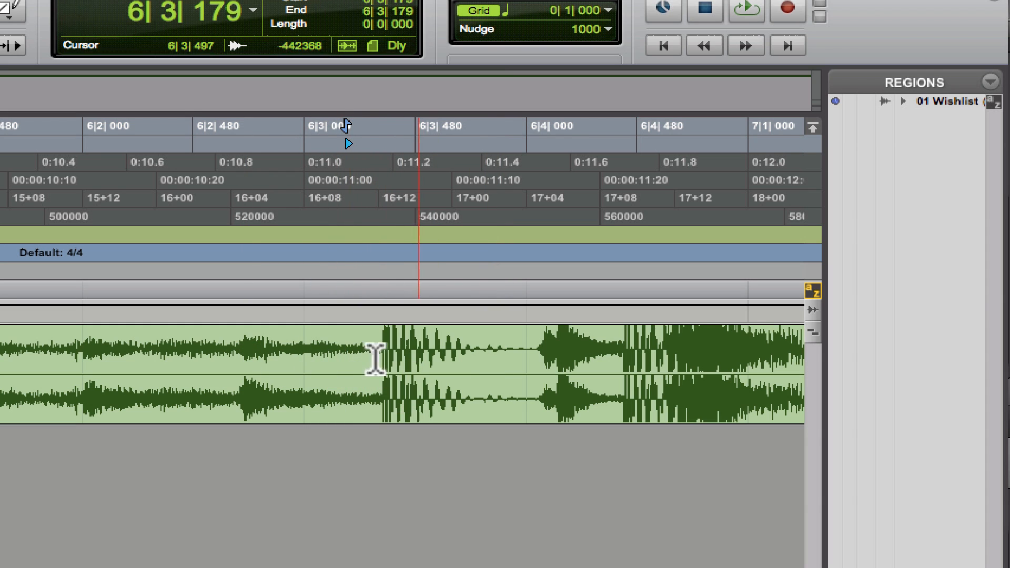
left_click(345, 361)
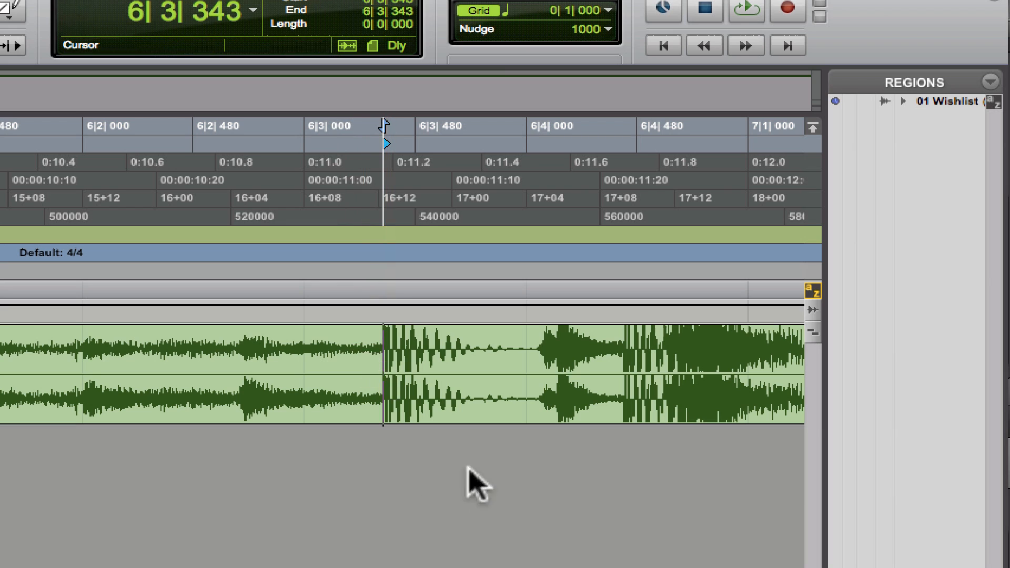
Separate the region there and place the edit point at the phrase end, yielding '01 Wishlist-03' and '-04'
left_click(457, 397)
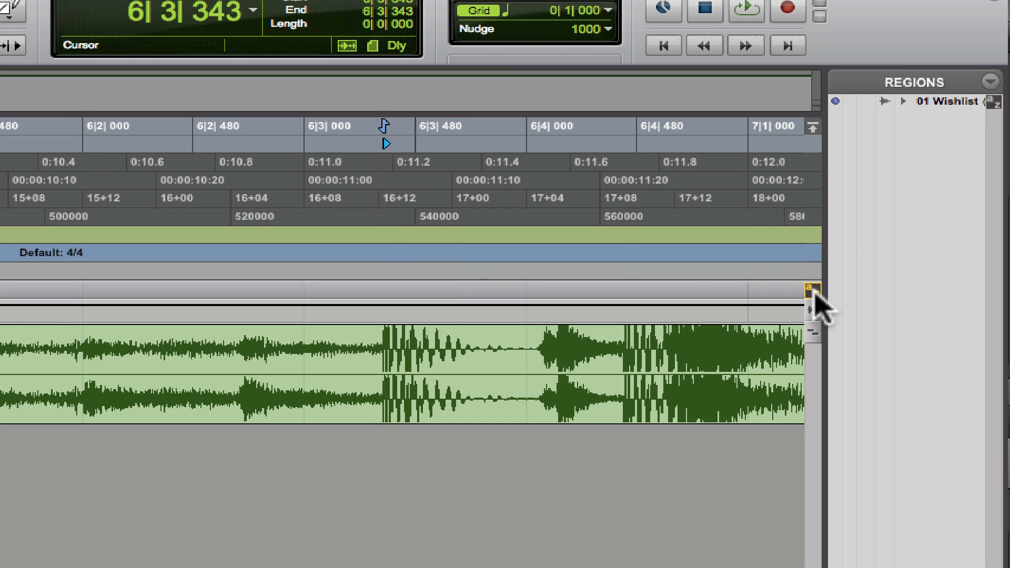
left_click(481, 338)
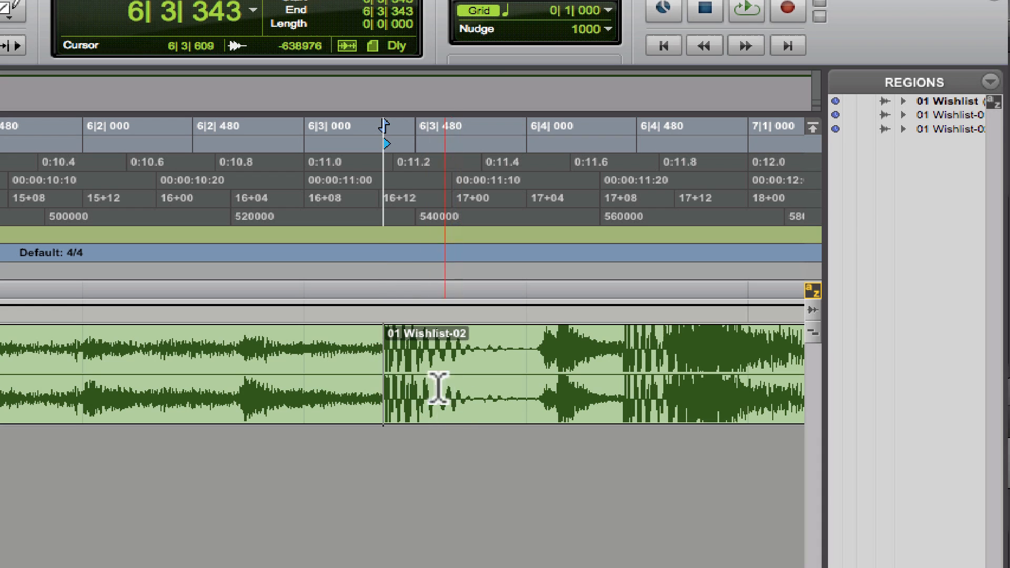
left_click(385, 374)
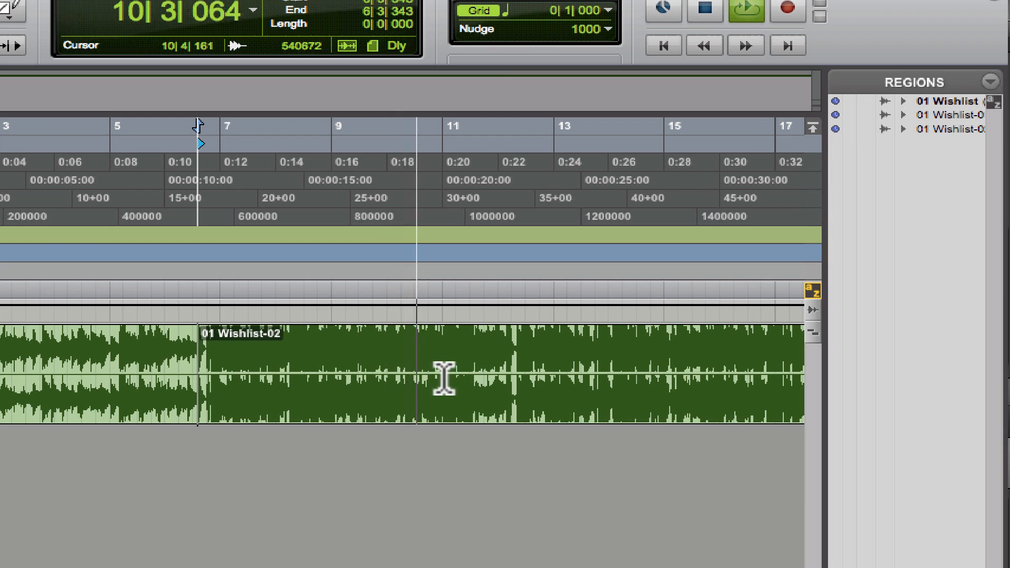
left_click(495, 377)
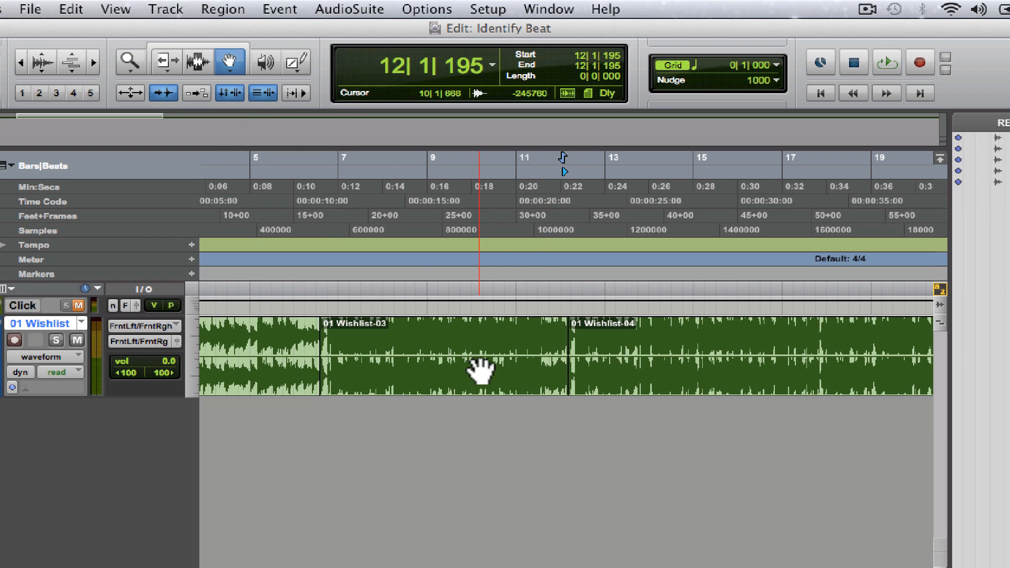
Select region '01 Wishlist-03' and bring up Event > Identify Beat
left_click(444, 358)
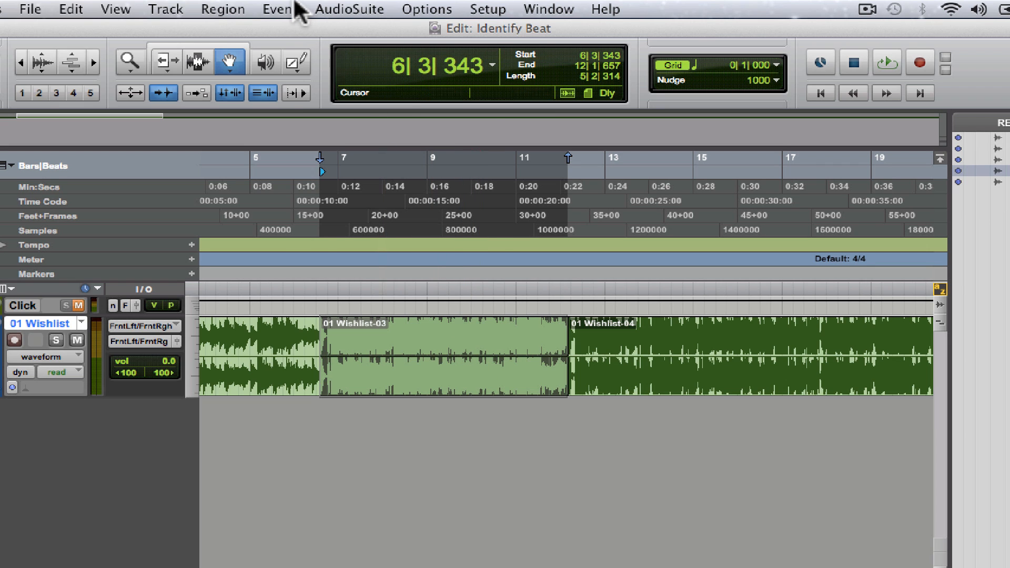
left_click(275, 9)
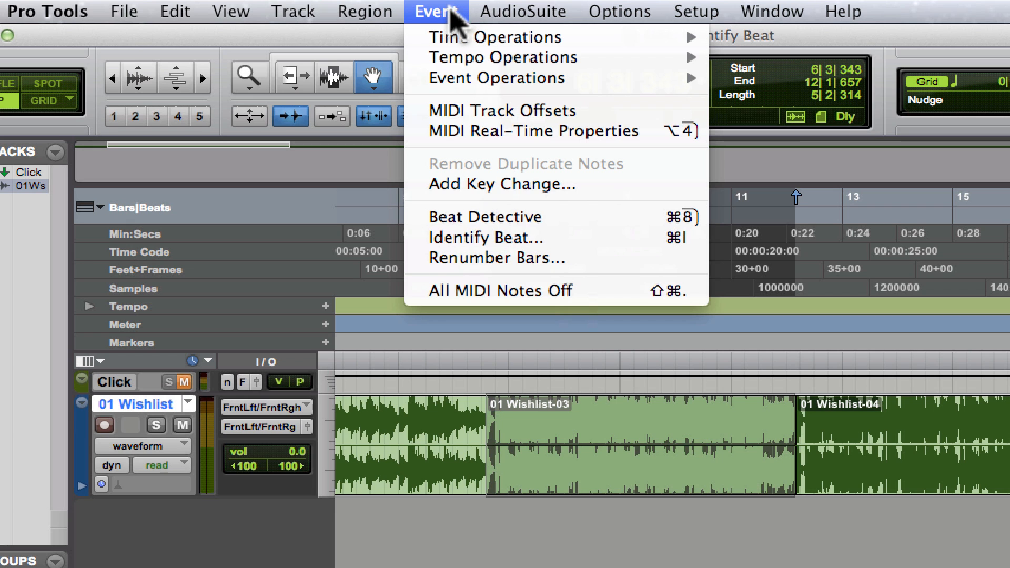
mouse_move(490, 238)
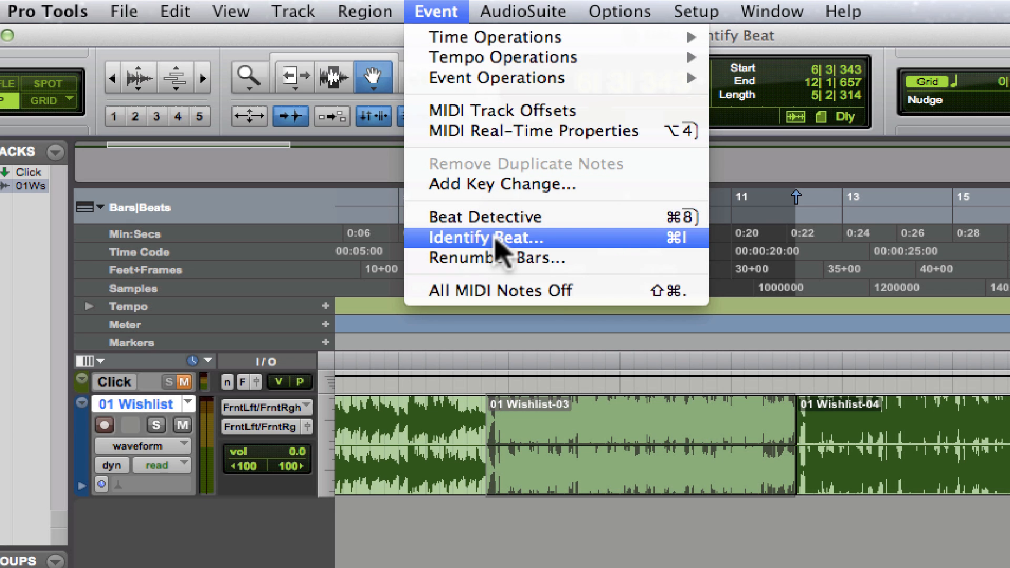
left_click(486, 238)
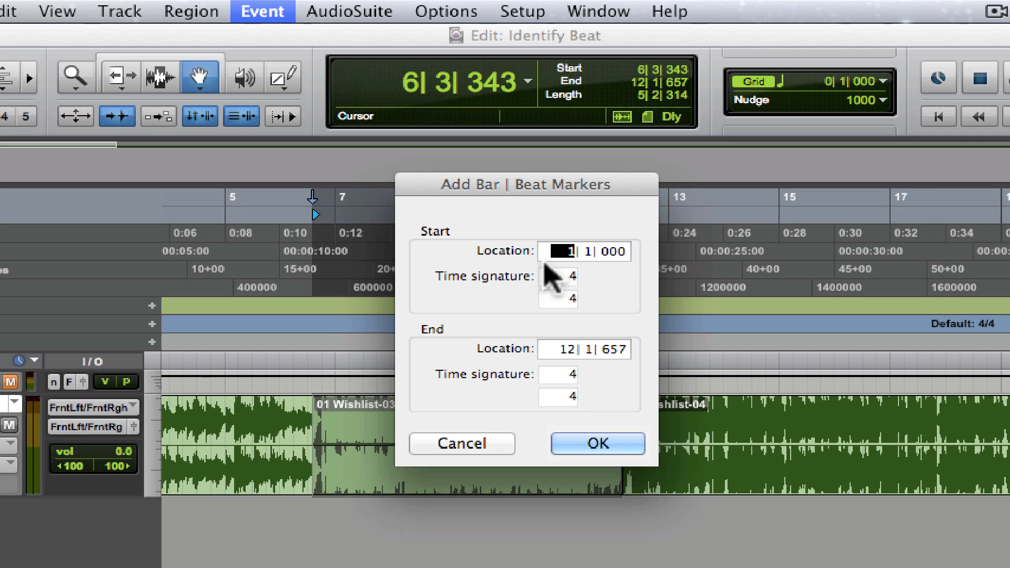
Set Identify Beat to Start 1|1|000 and End 5|1|000, deriving a tempo of 85.9933
left_click(560, 349)
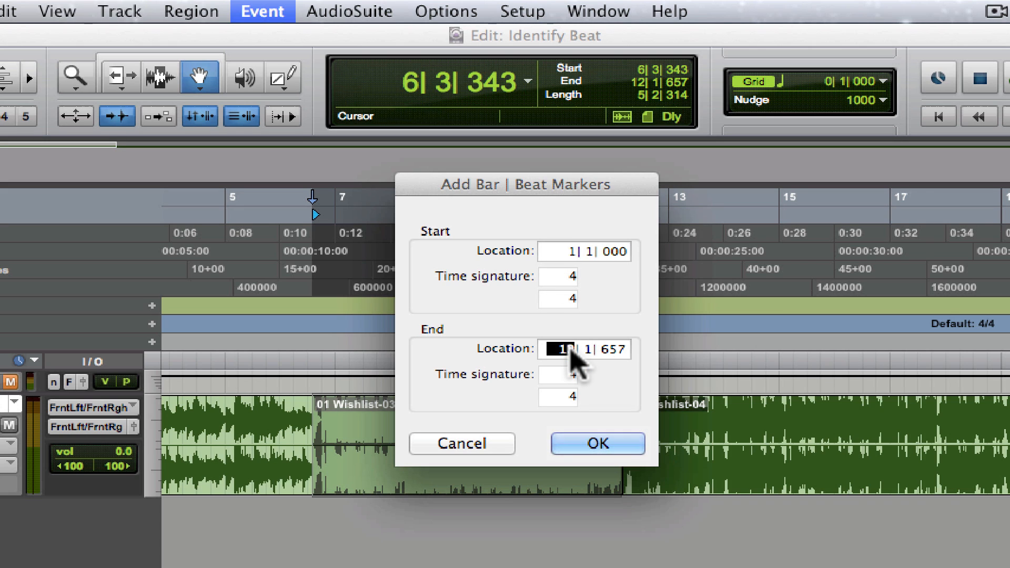
type("000")
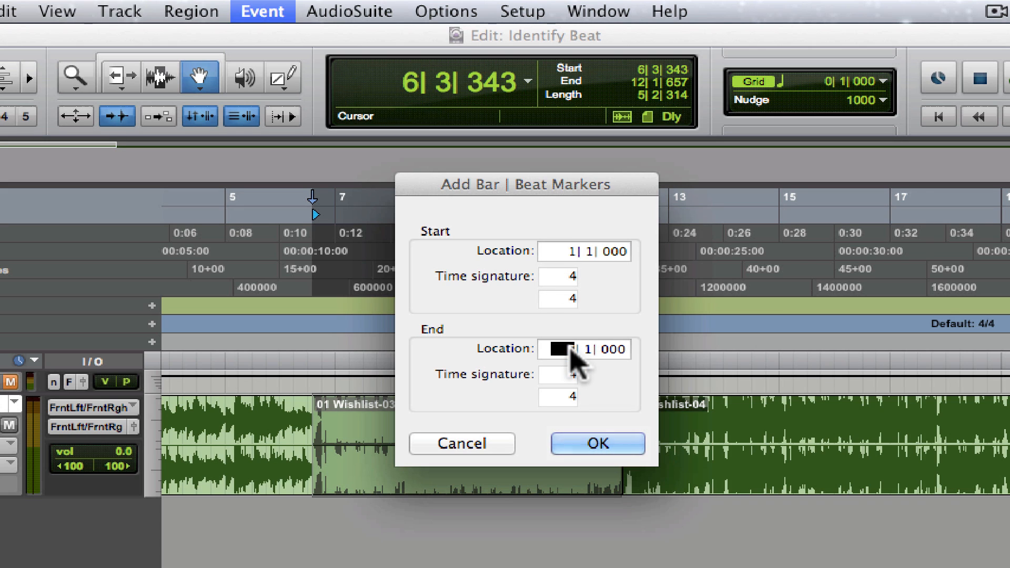
type("5")
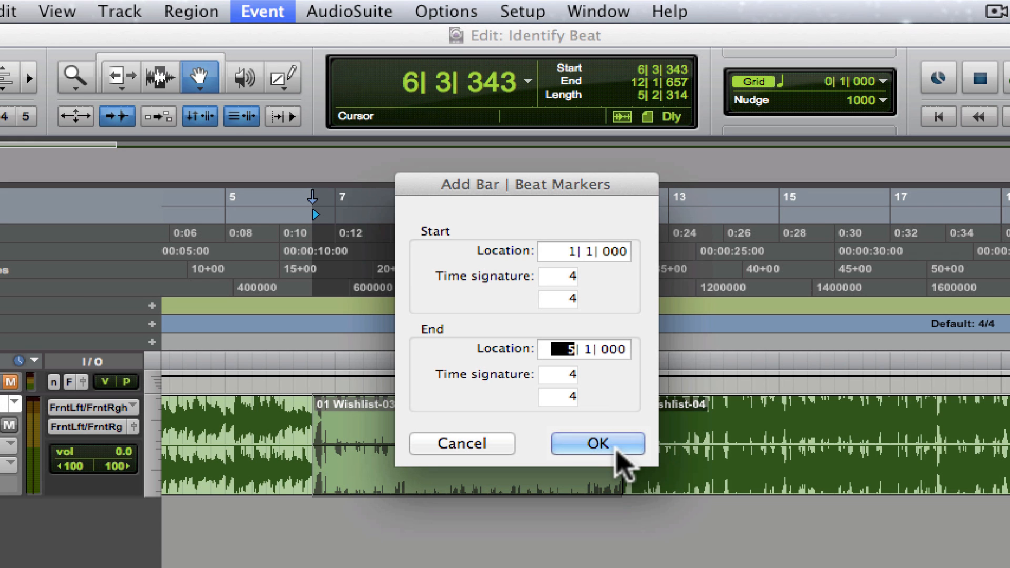
left_click(596, 443)
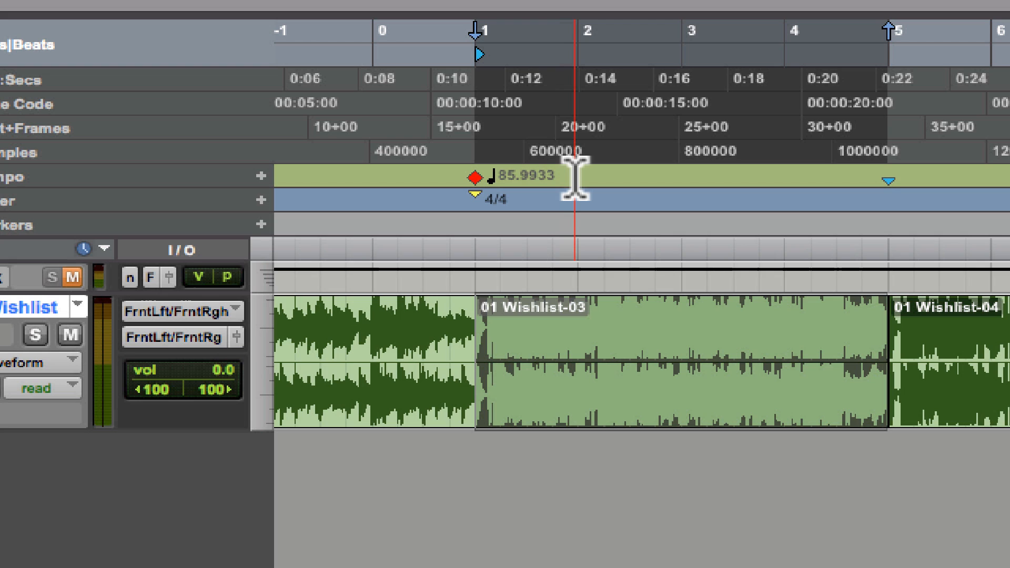
mouse_move(591, 348)
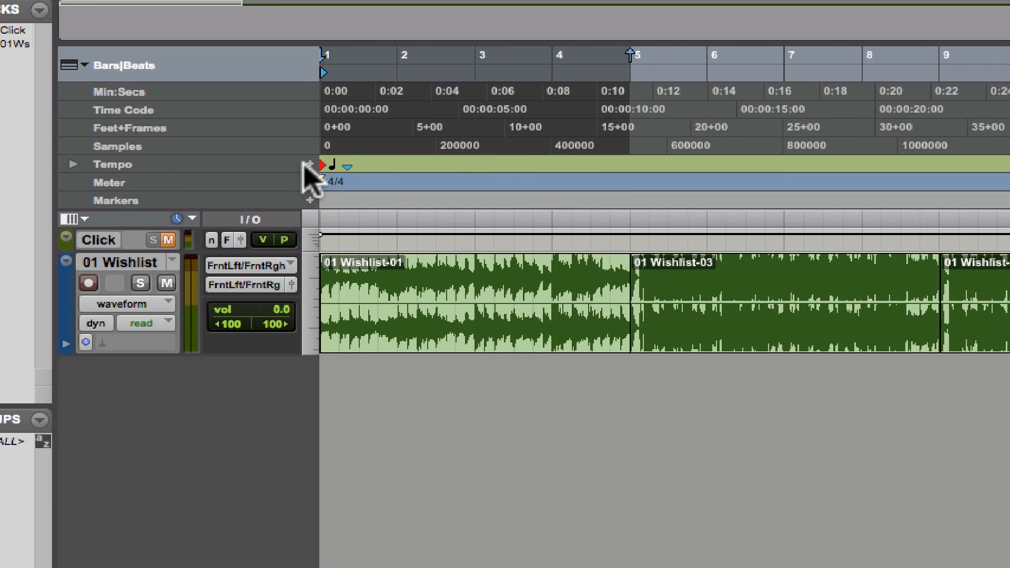
Edit the bar-1 tempo event from 85.9933 to 86.0000 BPM
left_click(309, 165)
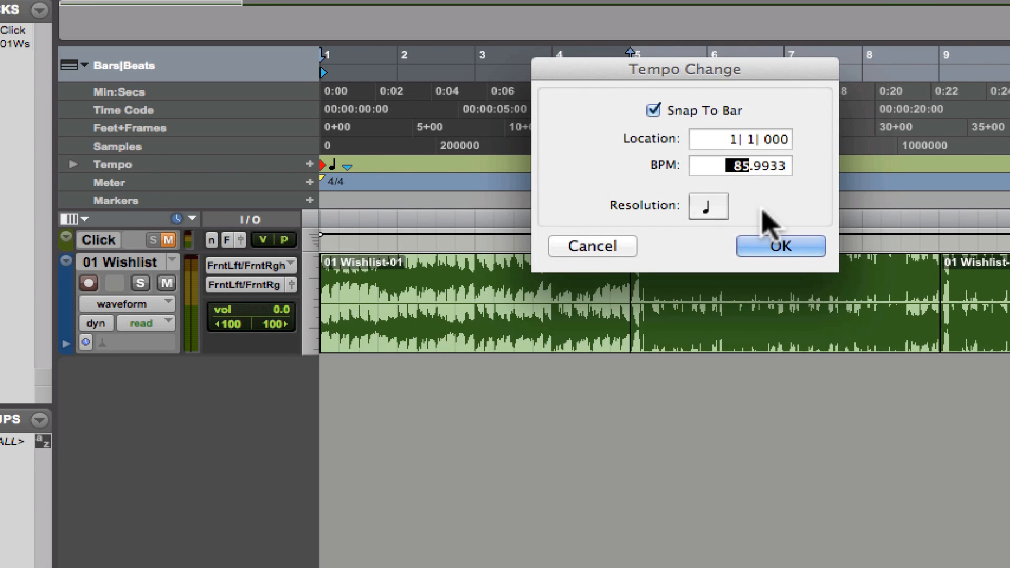
type("86.0000")
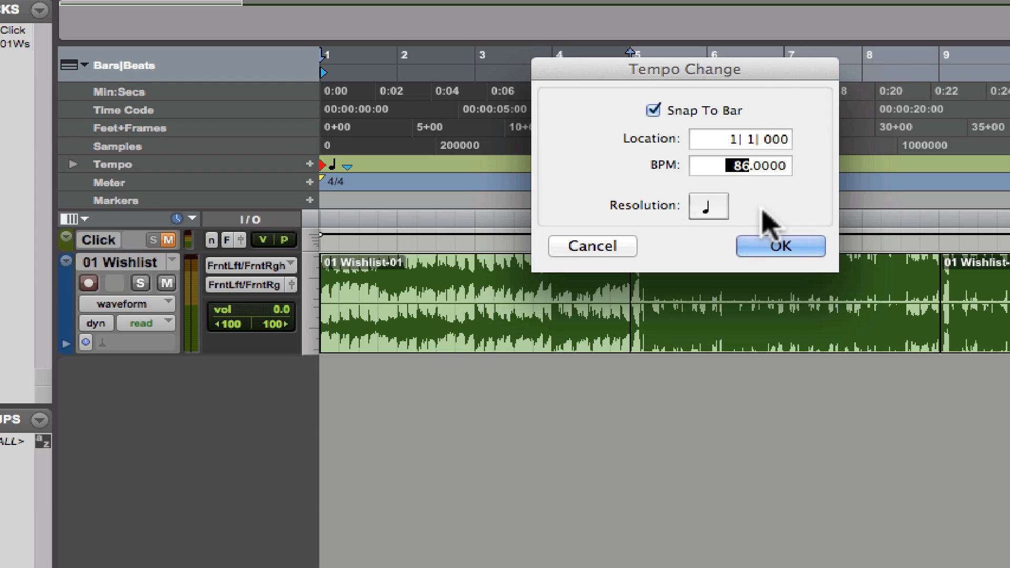
left_click(779, 246)
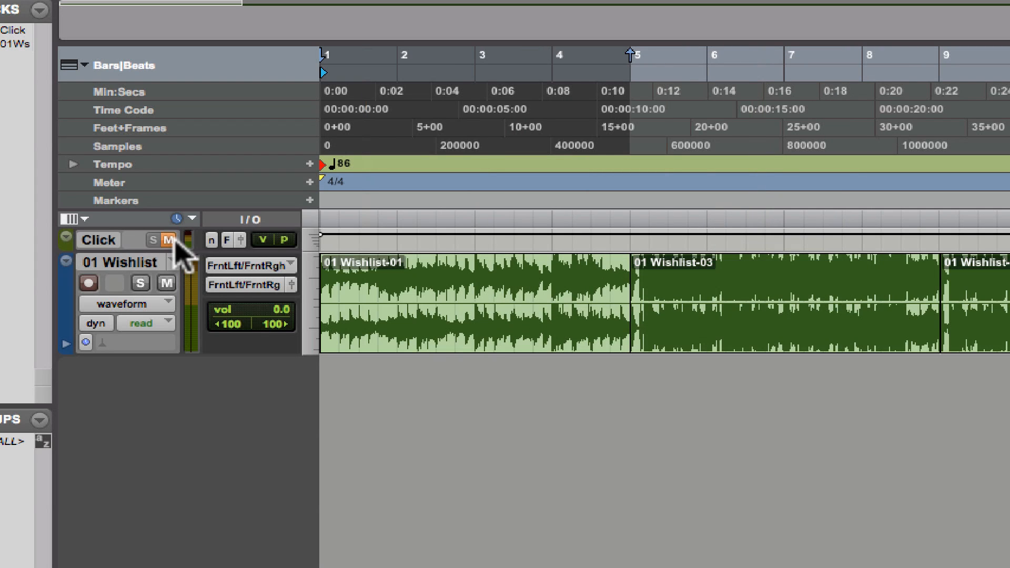
In the Mix window, lower the '01 Wishlist' fader to -10.4 dB, leaving Click at 0.0
left_click(168, 240)
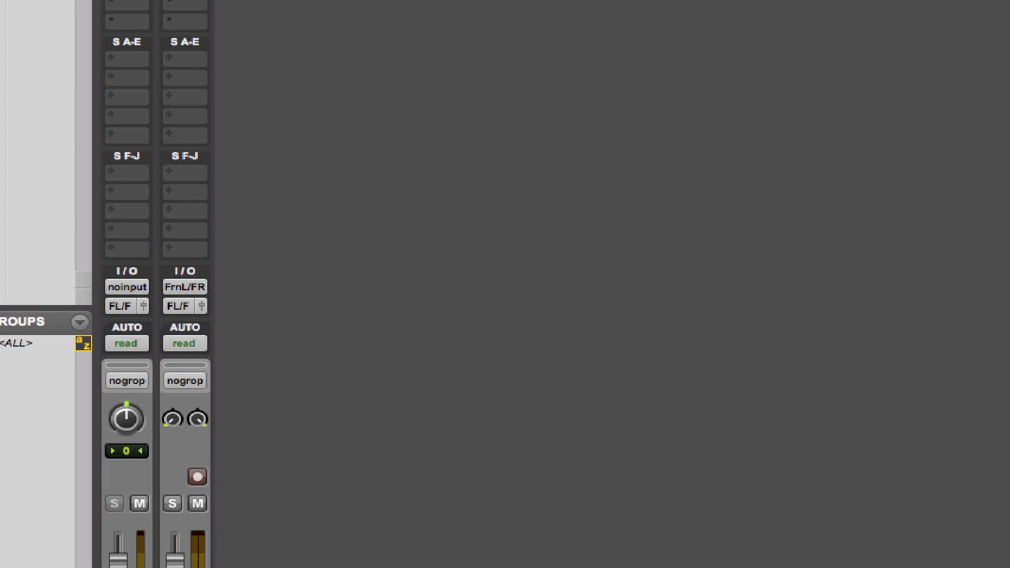
scroll("down", 3)
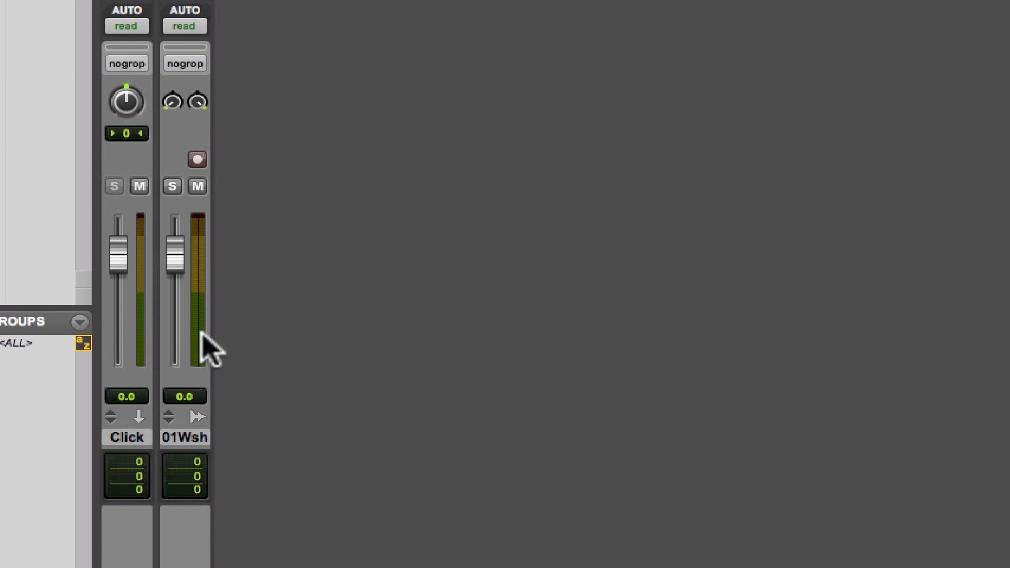
left_click_drag(179, 249, 176, 300)
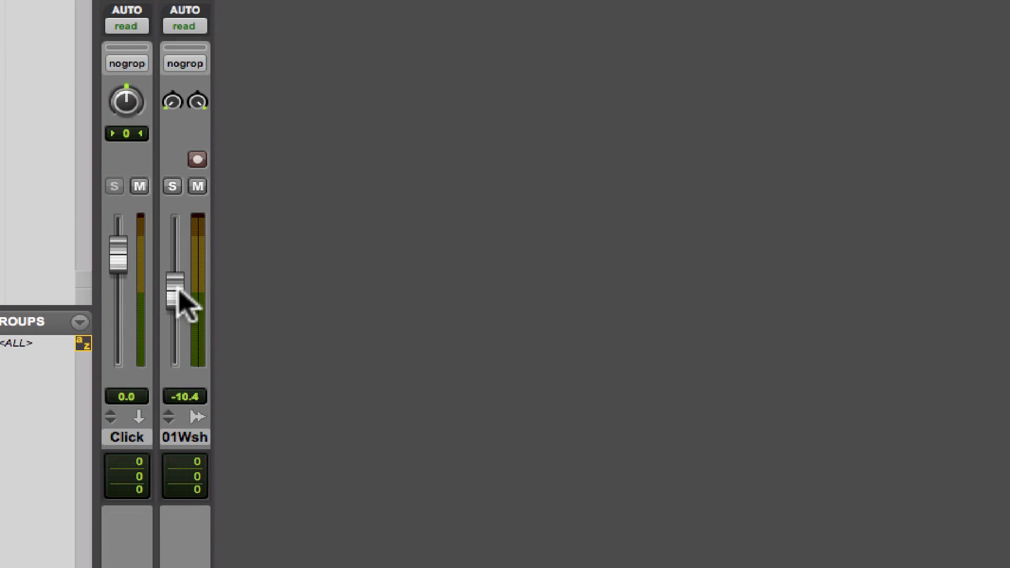